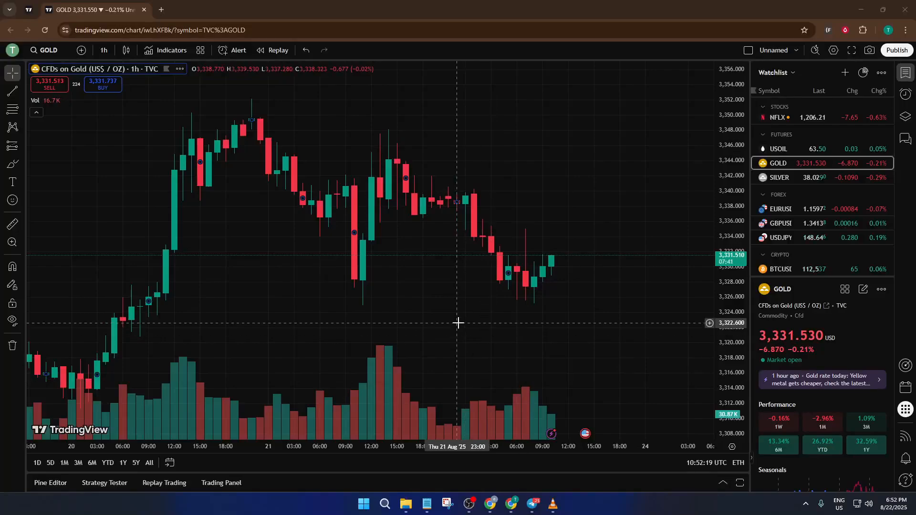
pyautogui.moveTo(525, 332)
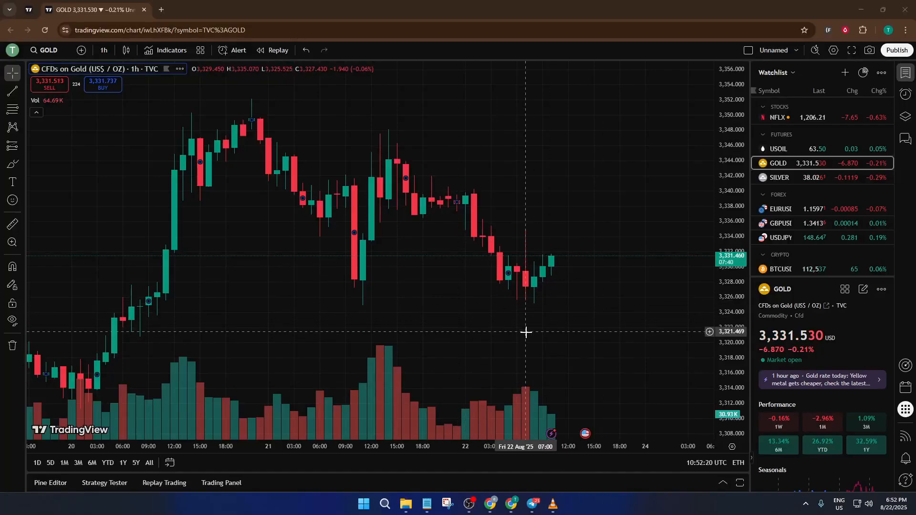
pyautogui.moveTo(516, 344)
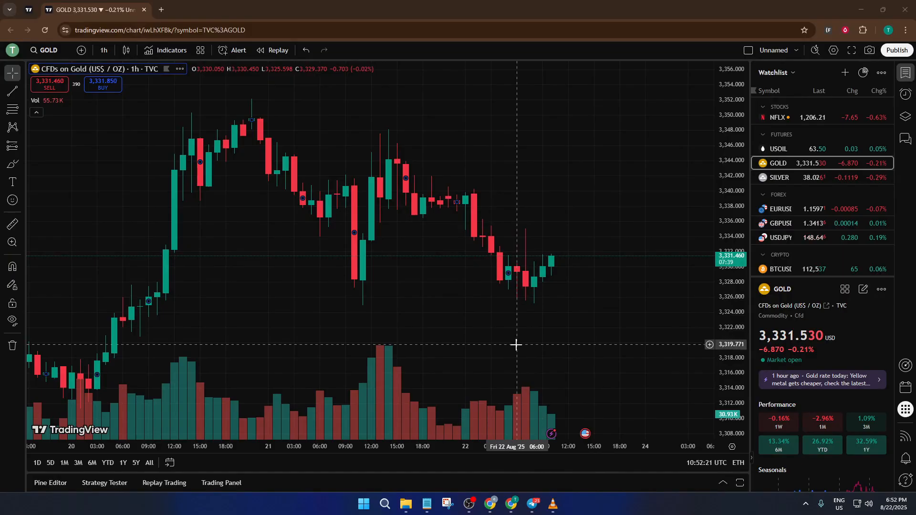
pyautogui.moveTo(508, 349)
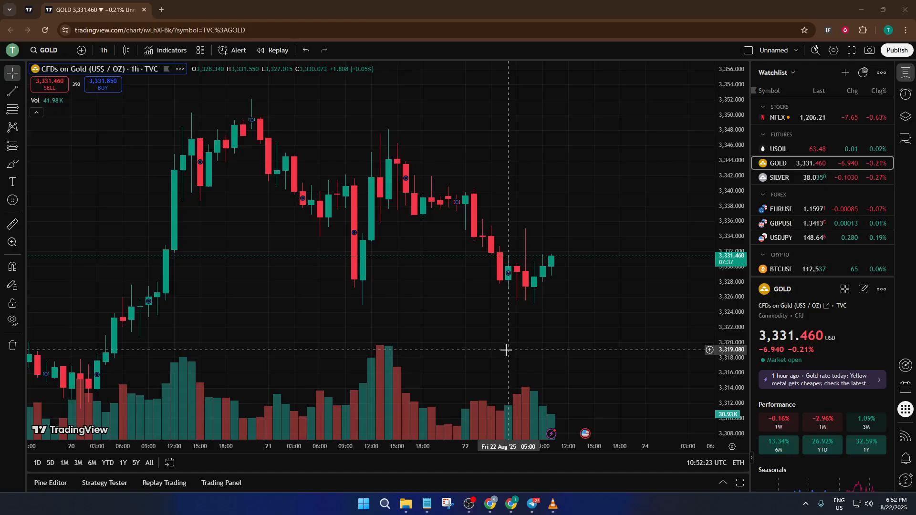
pyautogui.moveTo(501, 352)
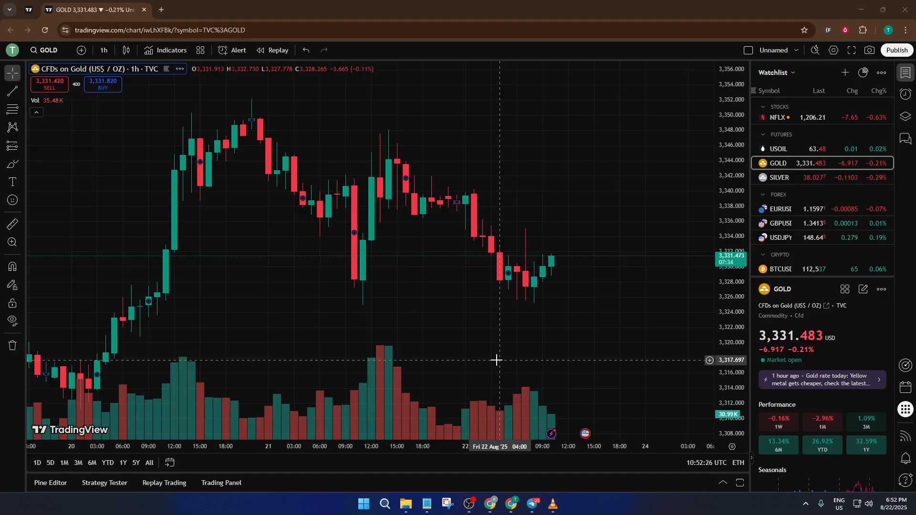
pyautogui.moveTo(639, 75)
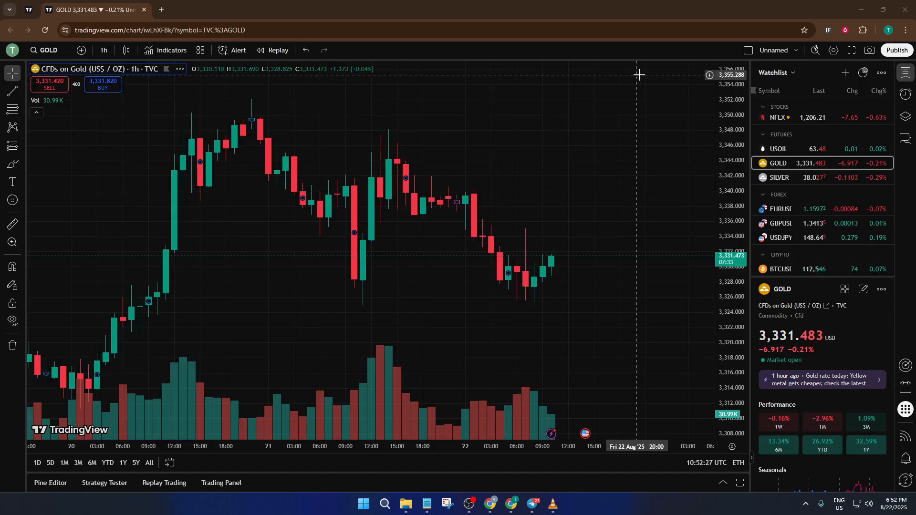
pyautogui.moveTo(624, 102)
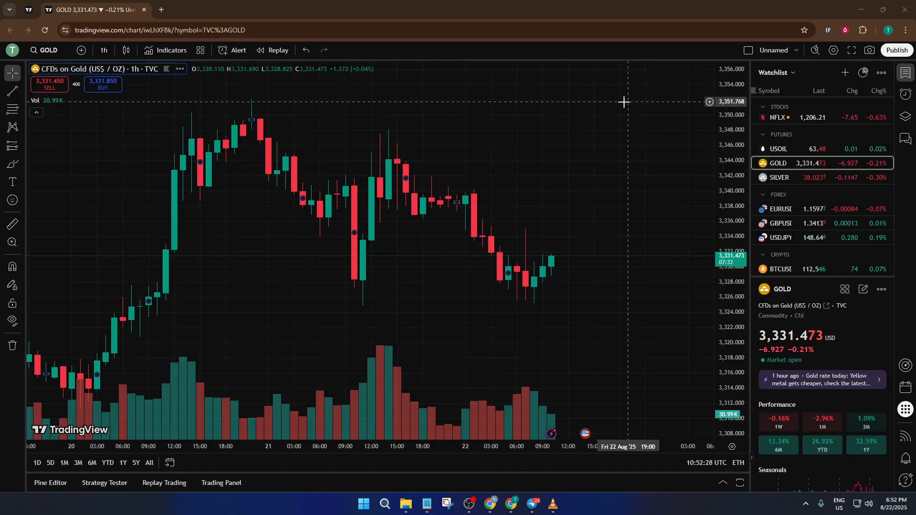
pyautogui.moveTo(614, 112)
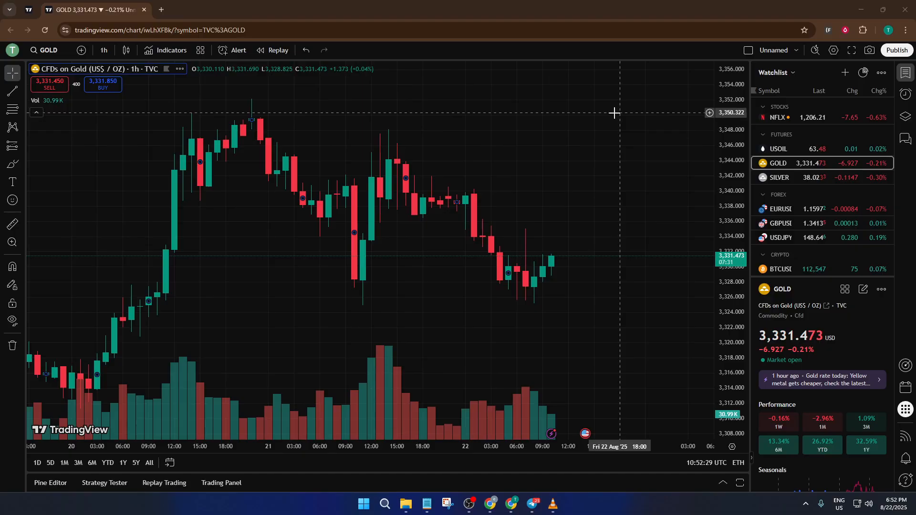
pyautogui.moveTo(388, 362)
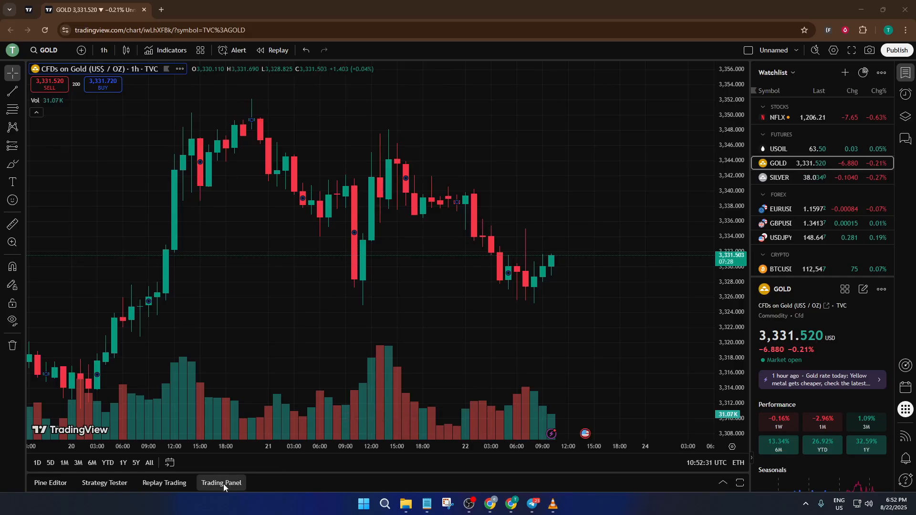
pyautogui.moveTo(221, 482)
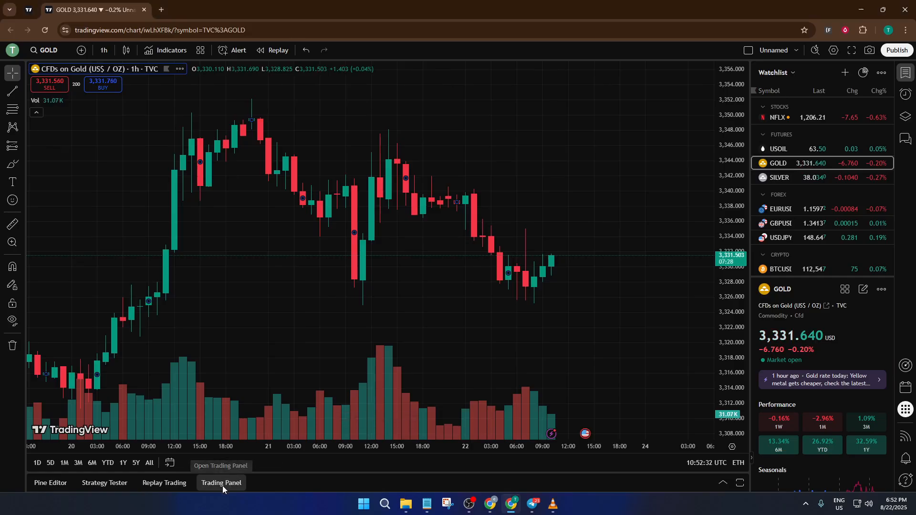
# Step: Connect the Paper Trading broker from the Trading Panel, showing the 100,000 USD balance
pyautogui.click(221, 482)
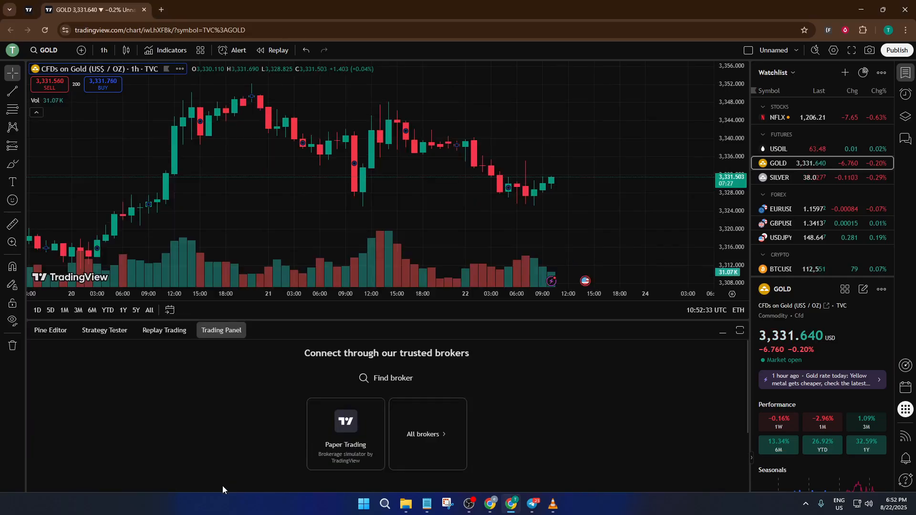
pyautogui.moveTo(346, 447)
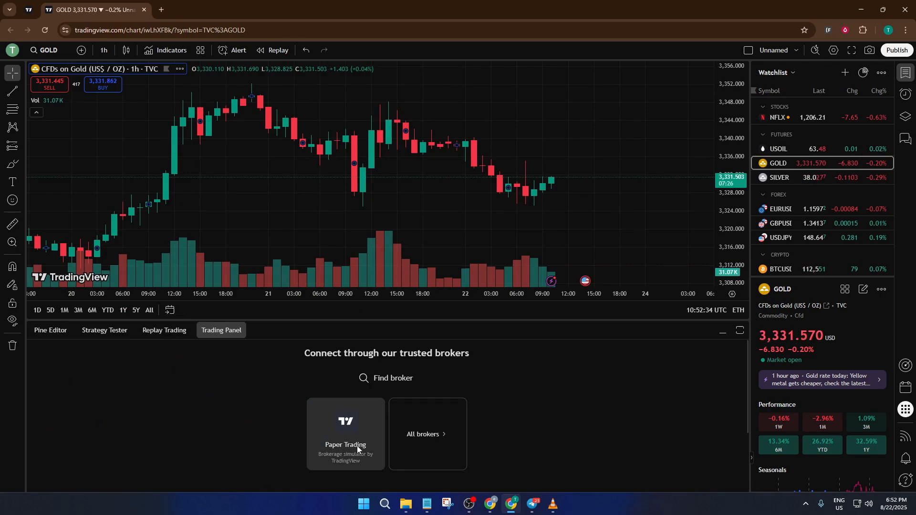
pyautogui.click(344, 434)
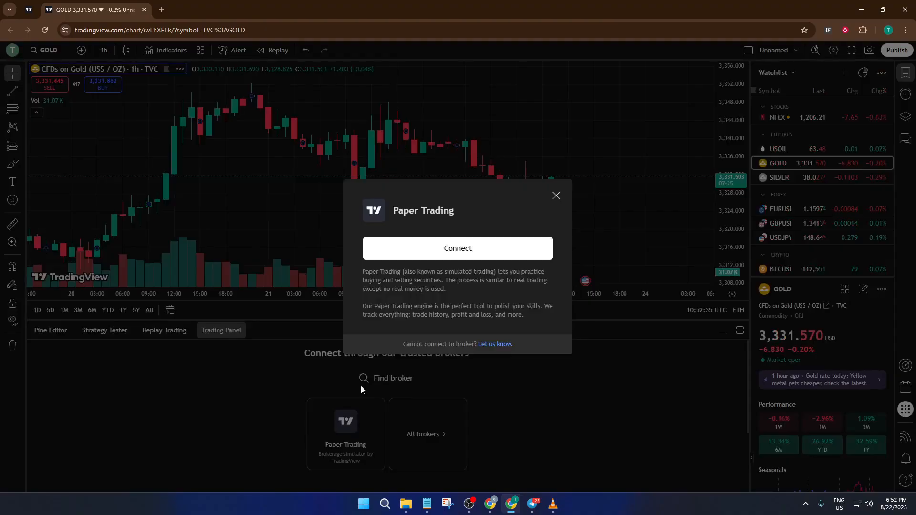
pyautogui.moveTo(457, 248)
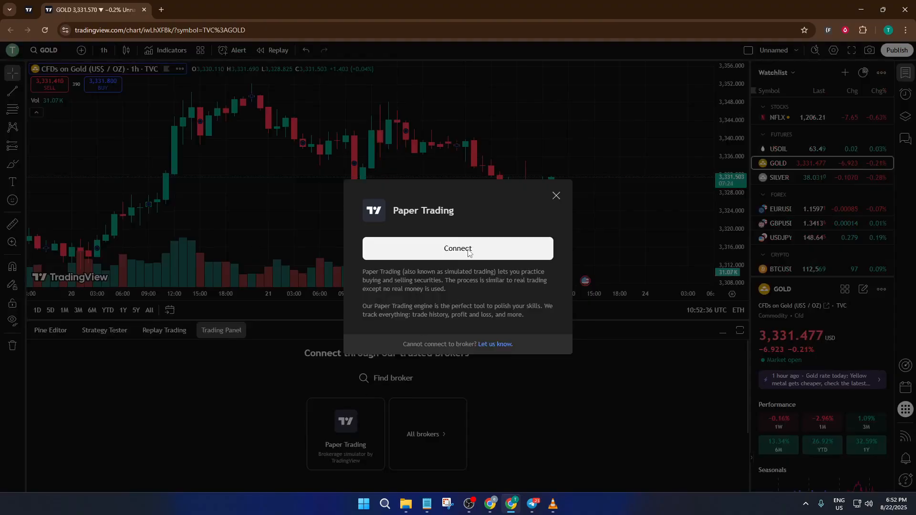
pyautogui.click(457, 248)
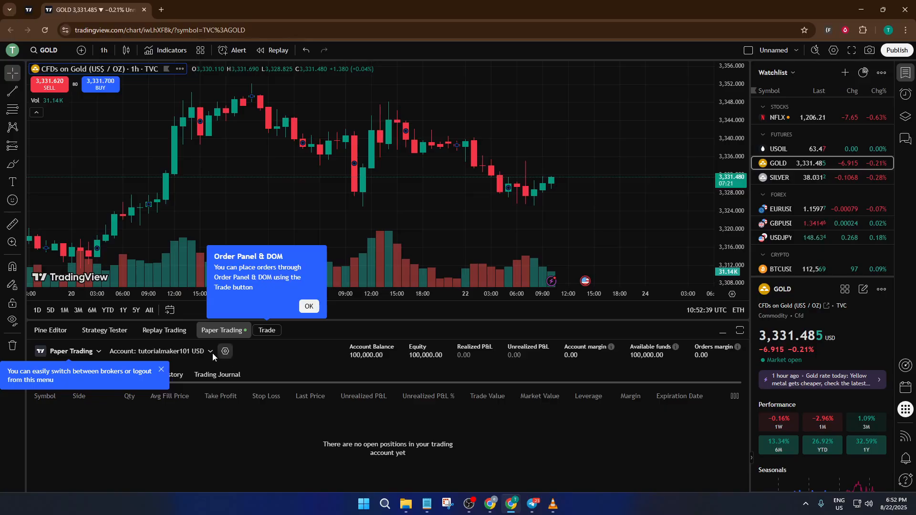
# Step: Dismiss the Order Panel & DOM and broker-switching onboarding tips
pyautogui.click(308, 306)
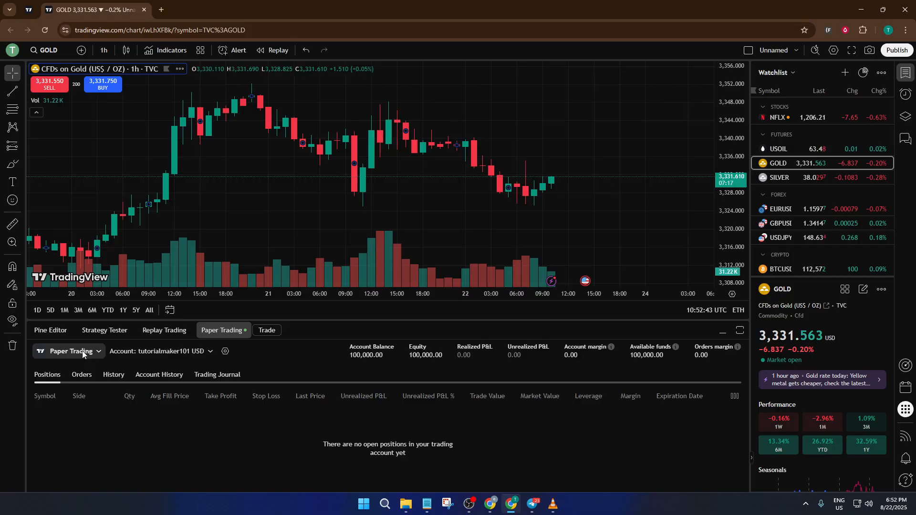
pyautogui.click(48, 49)
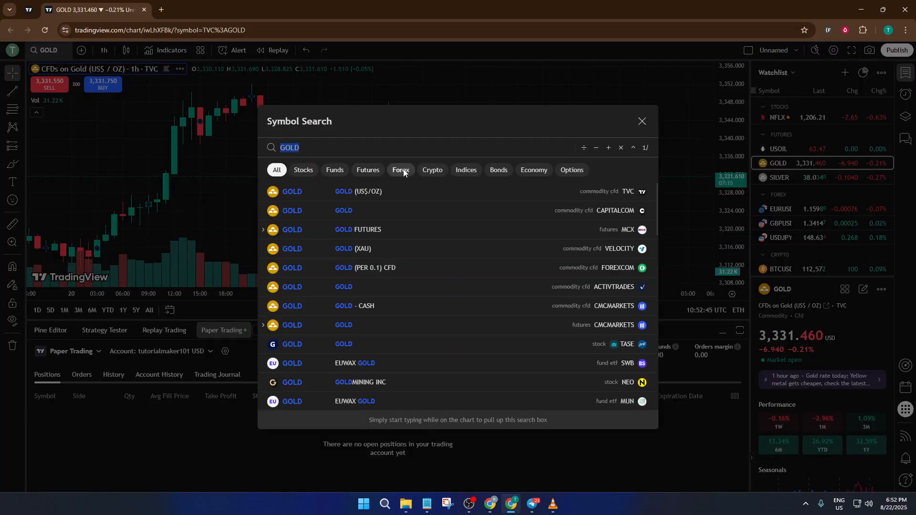
pyautogui.click(432, 170)
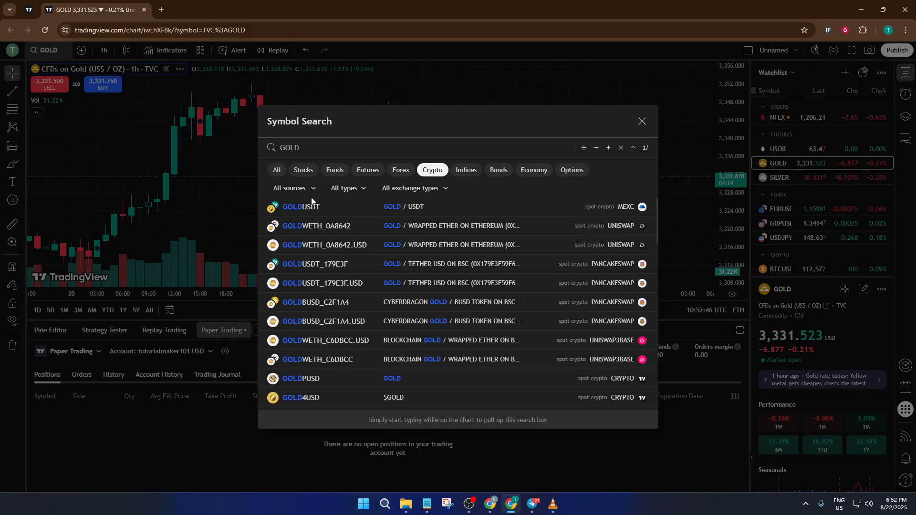
pyautogui.scroll(-3)
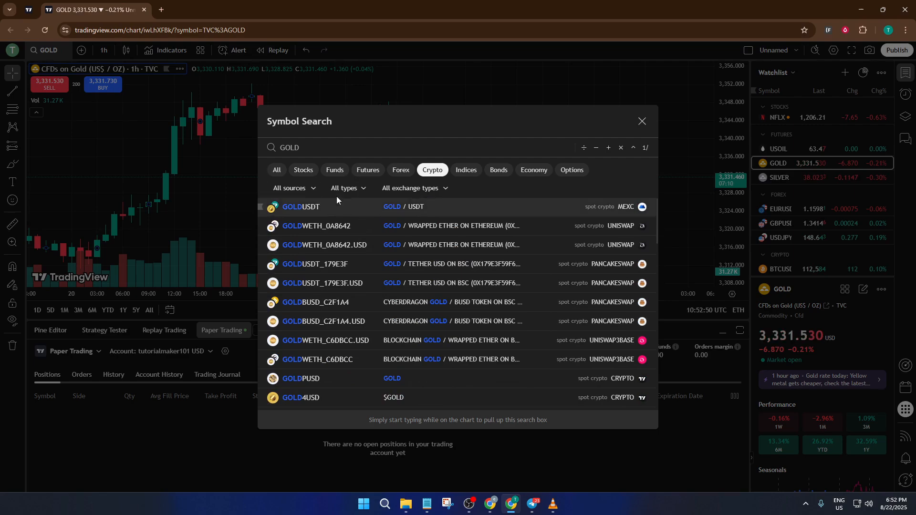
pyautogui.moveTo(640, 119)
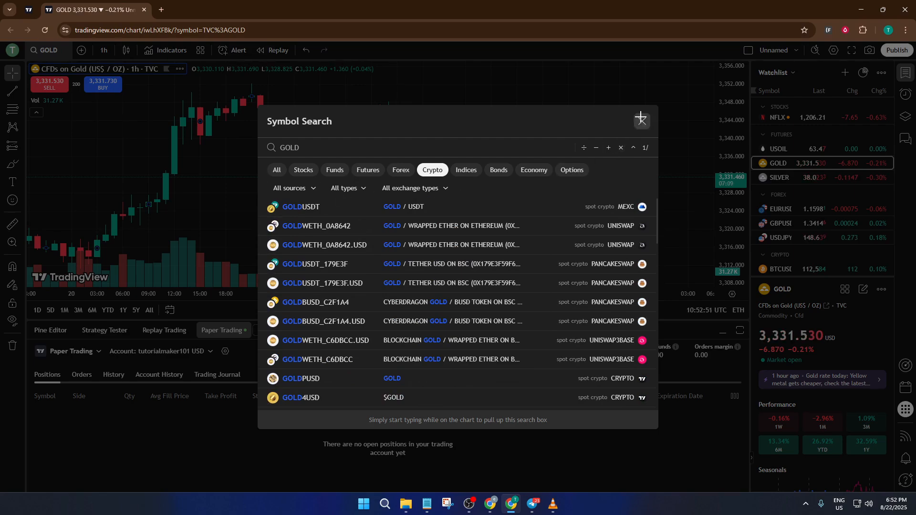
pyautogui.click(640, 118)
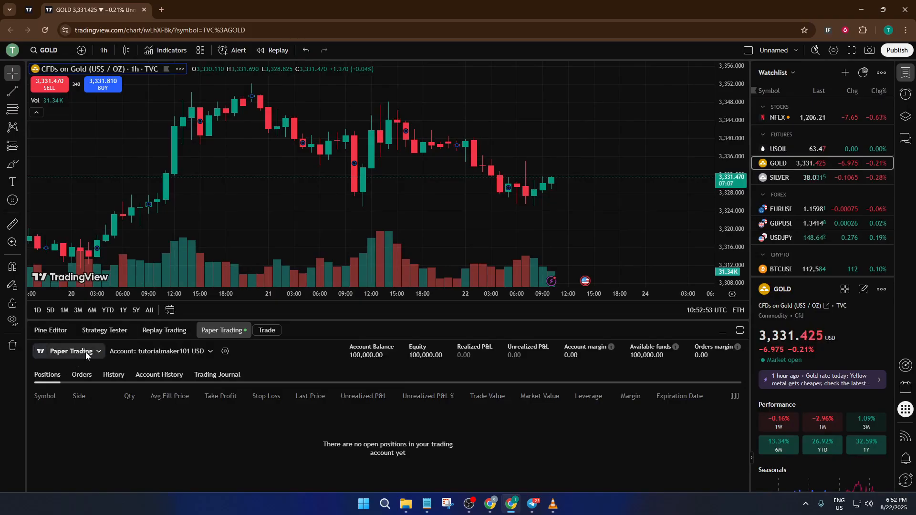
pyautogui.click(70, 351)
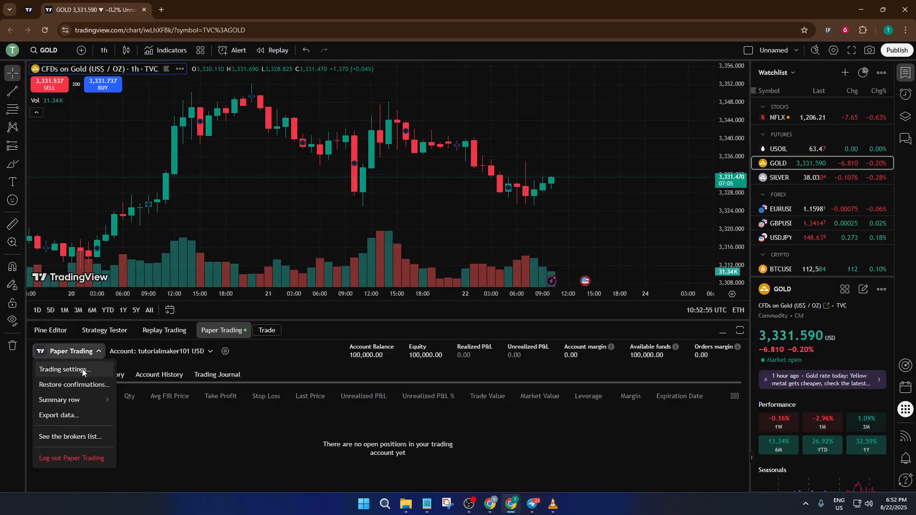
pyautogui.click(65, 370)
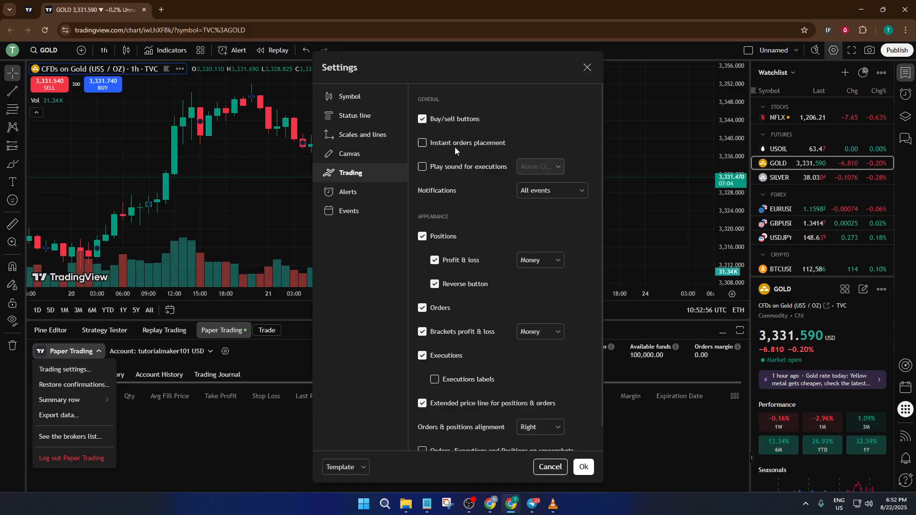
pyautogui.click(422, 118)
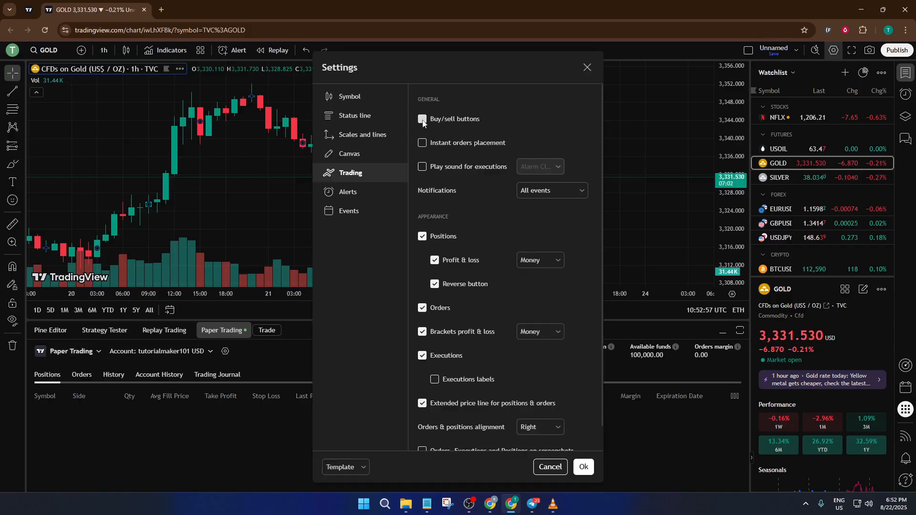
pyautogui.click(422, 119)
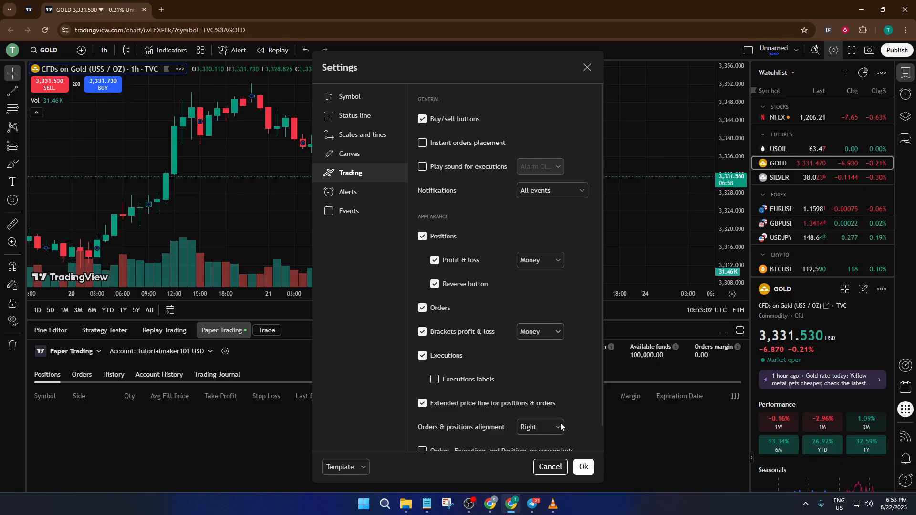
pyautogui.click(582, 466)
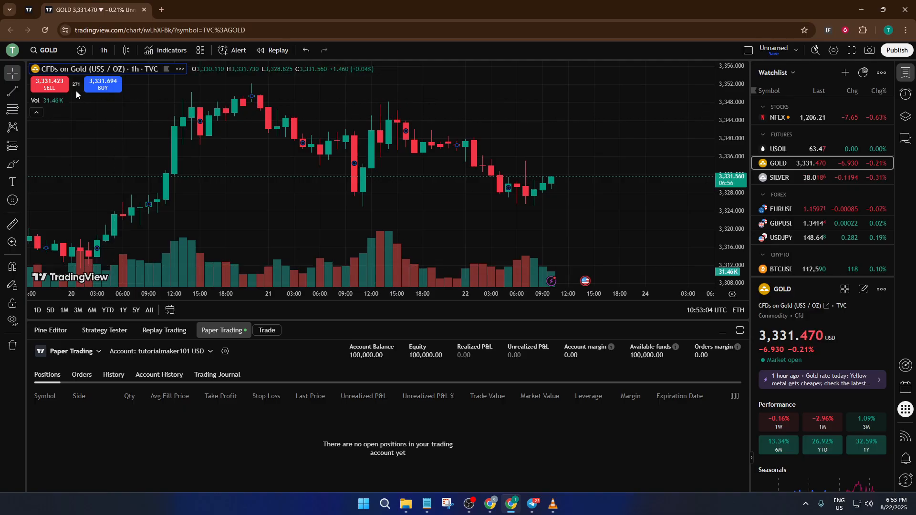
# Step: Open the GOLD order panel and dismiss the order presets and keyboard-submit tips
pyautogui.click(49, 84)
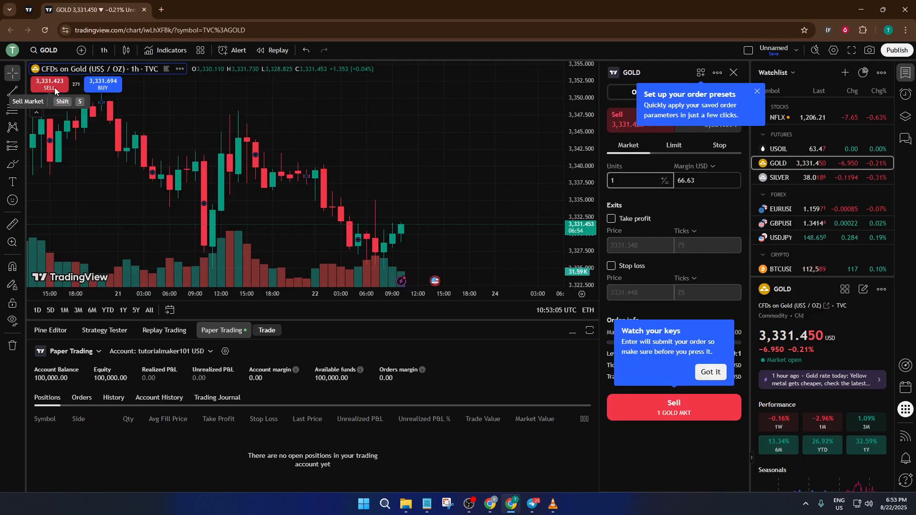
pyautogui.moveTo(103, 84)
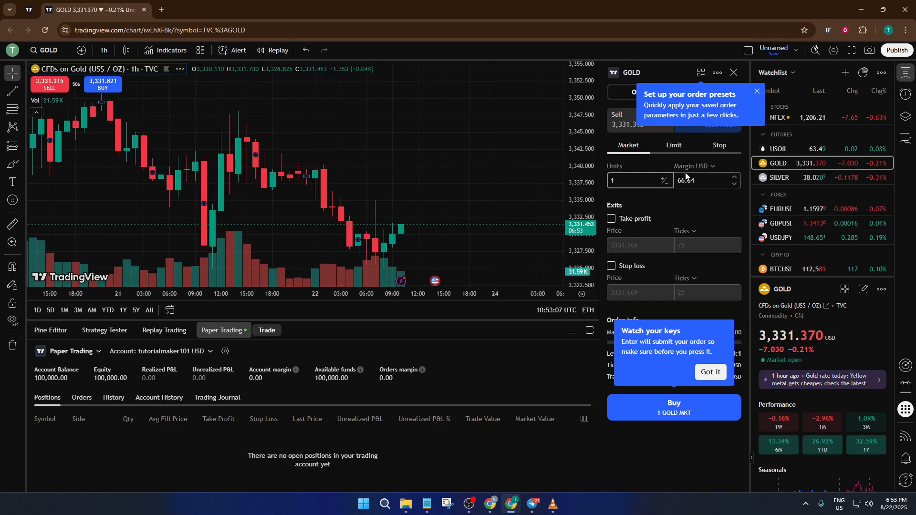
pyautogui.click(755, 92)
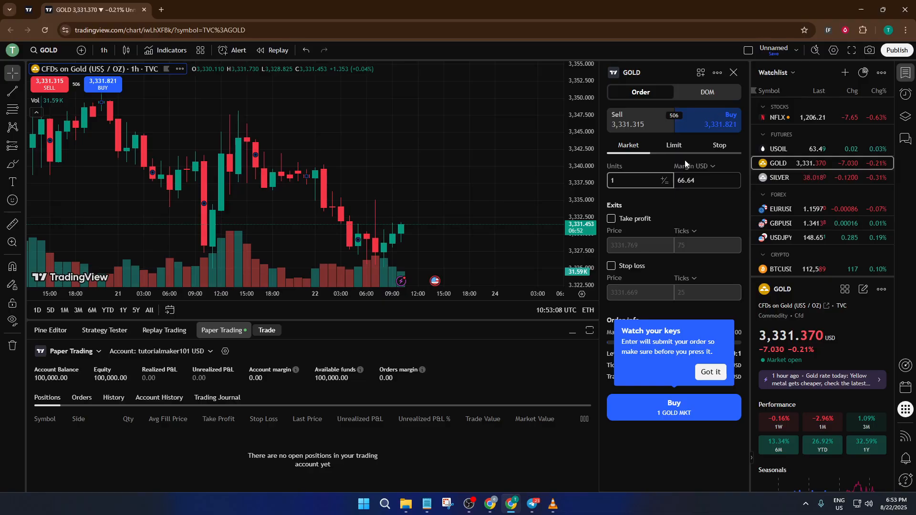
pyautogui.click(710, 372)
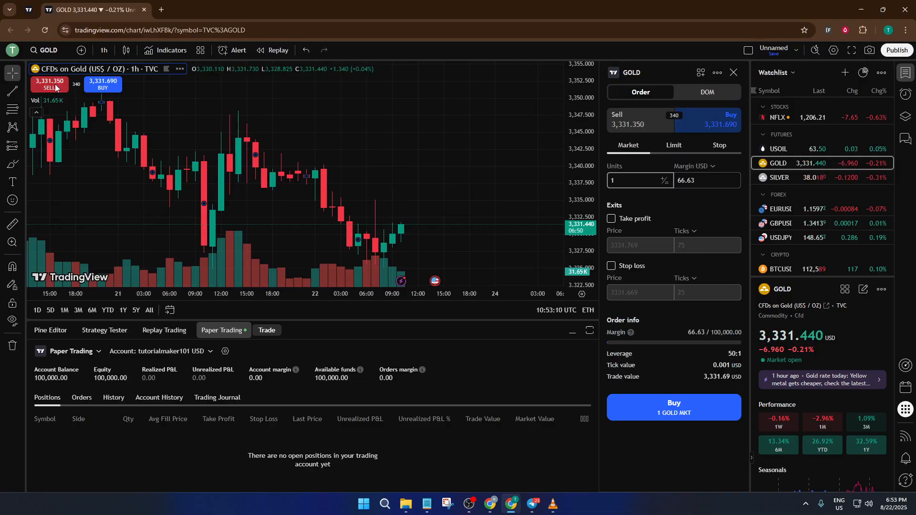
# Step: Make the ticket a 1-unit market Sell, toggling Take profit on and back off
pyautogui.click(639, 119)
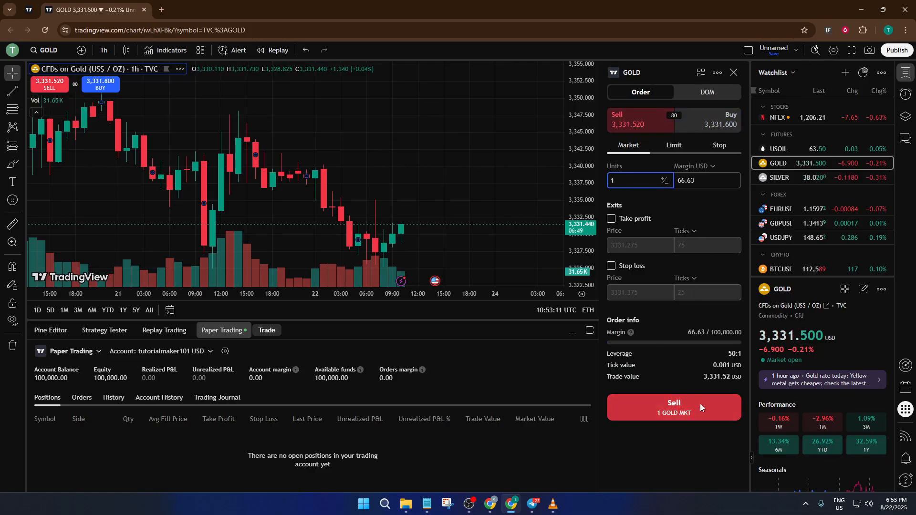
pyautogui.moveTo(668, 229)
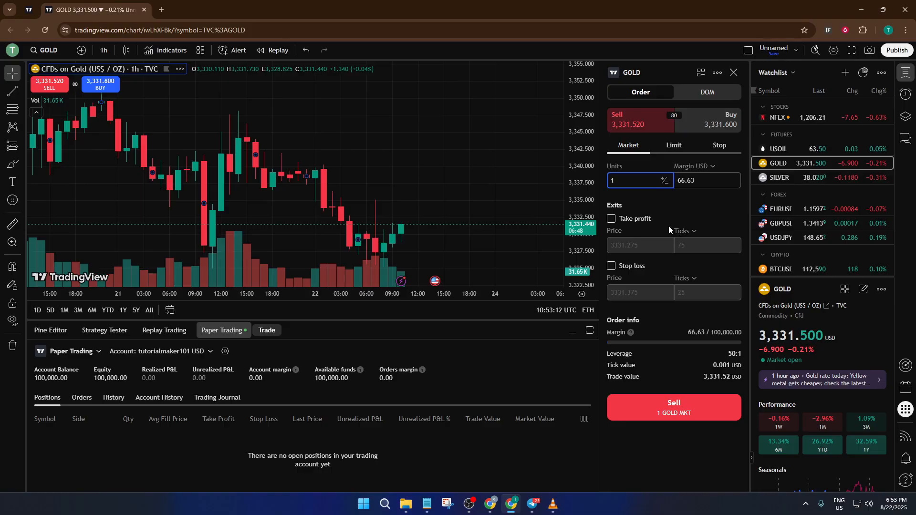
pyautogui.click(705, 179)
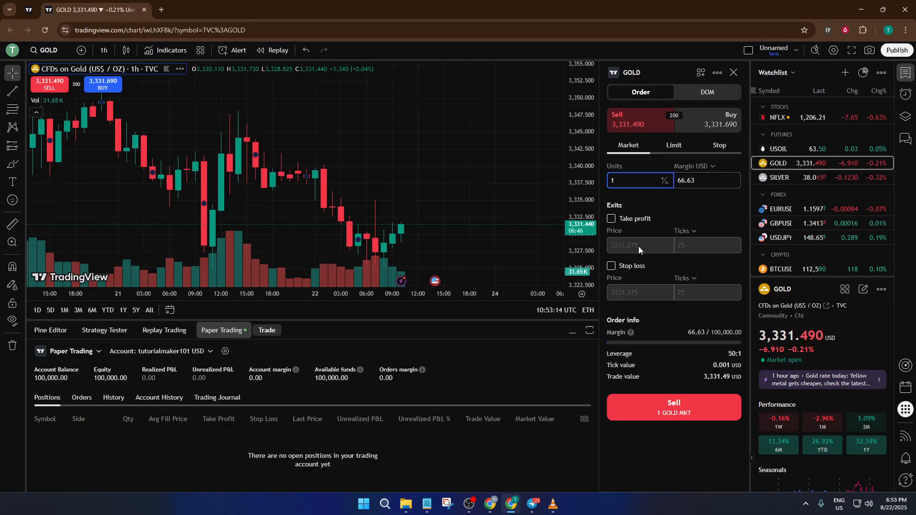
pyautogui.click(611, 219)
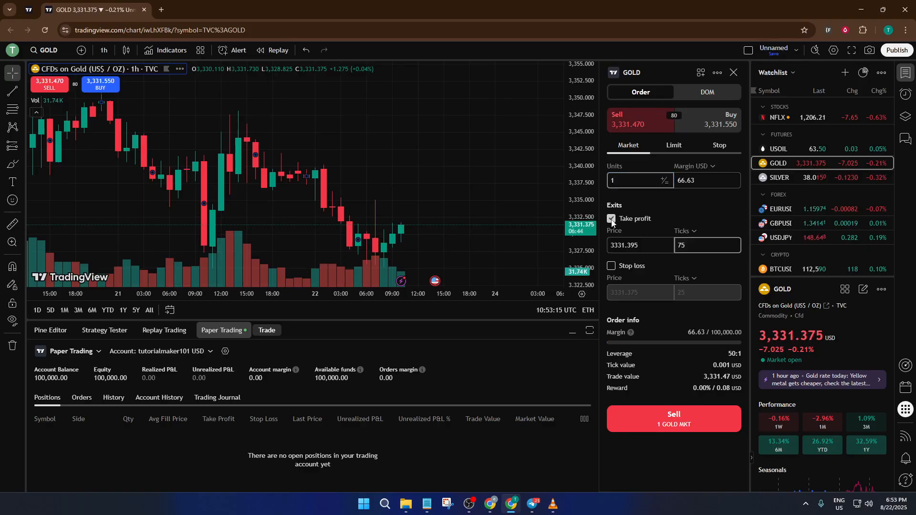
pyautogui.click(611, 218)
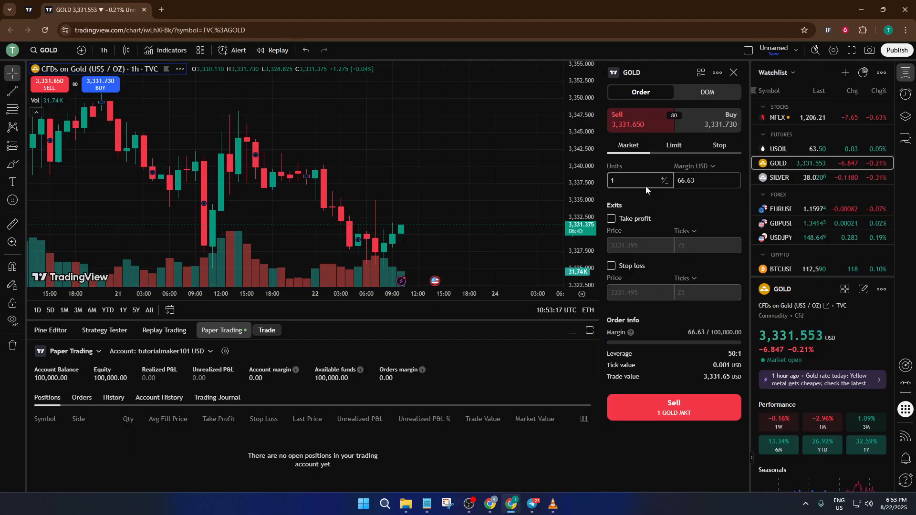
pyautogui.moveTo(658, 281)
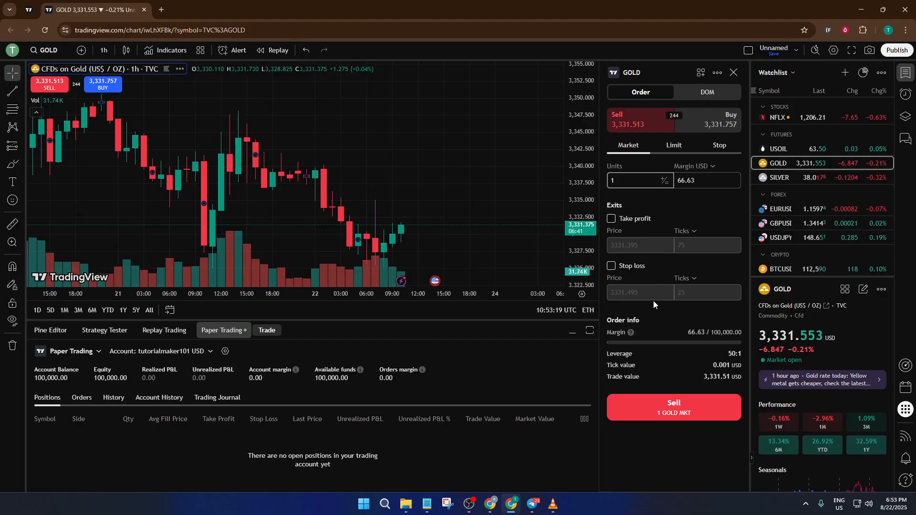
pyautogui.moveTo(689, 321)
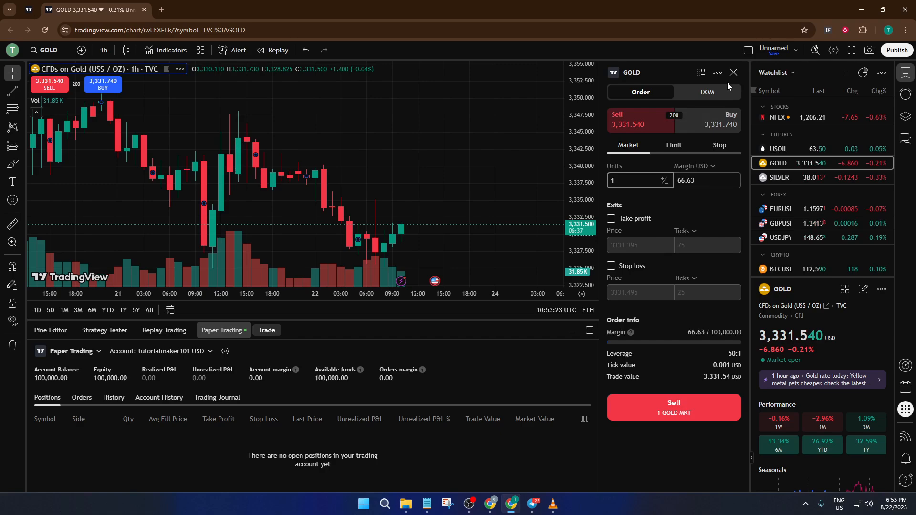
# Step: Close the order ticket, then hide and re-show Account Balance in the summary row
pyautogui.click(733, 73)
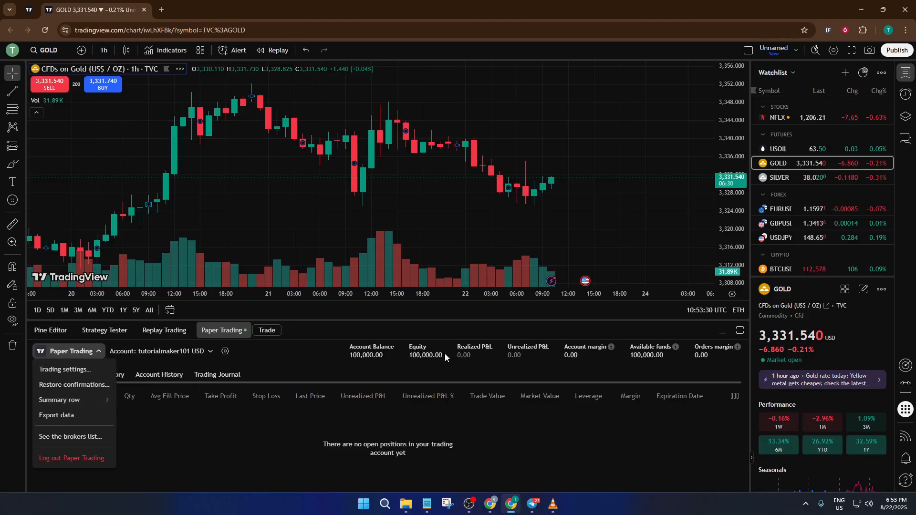
pyautogui.moveTo(115, 401)
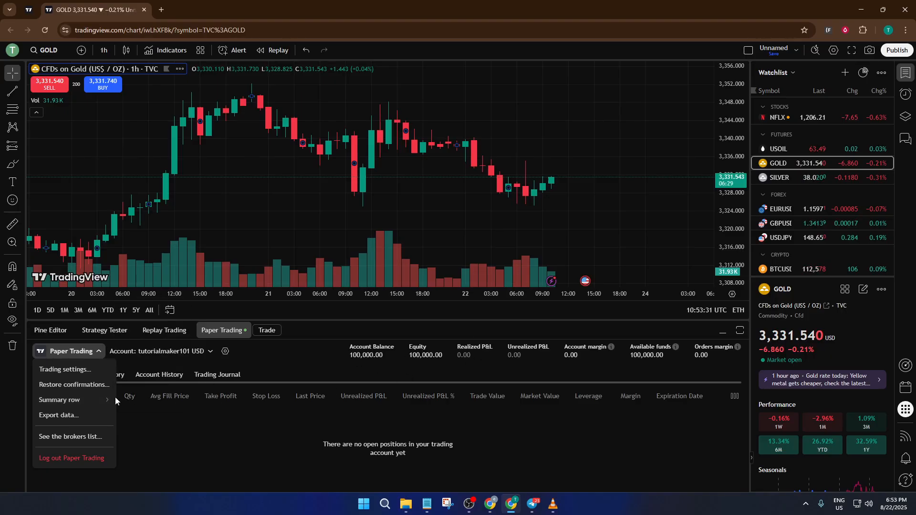
pyautogui.click(59, 400)
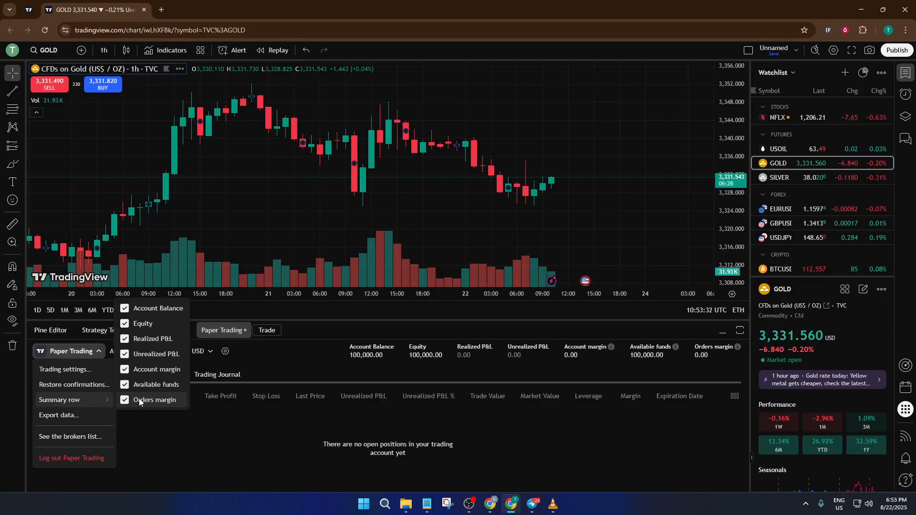
pyautogui.click(124, 307)
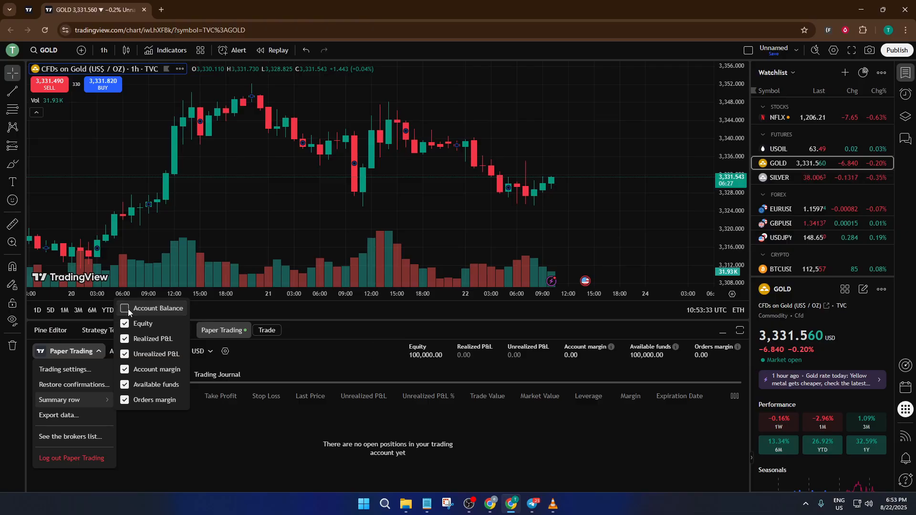
pyautogui.click(125, 308)
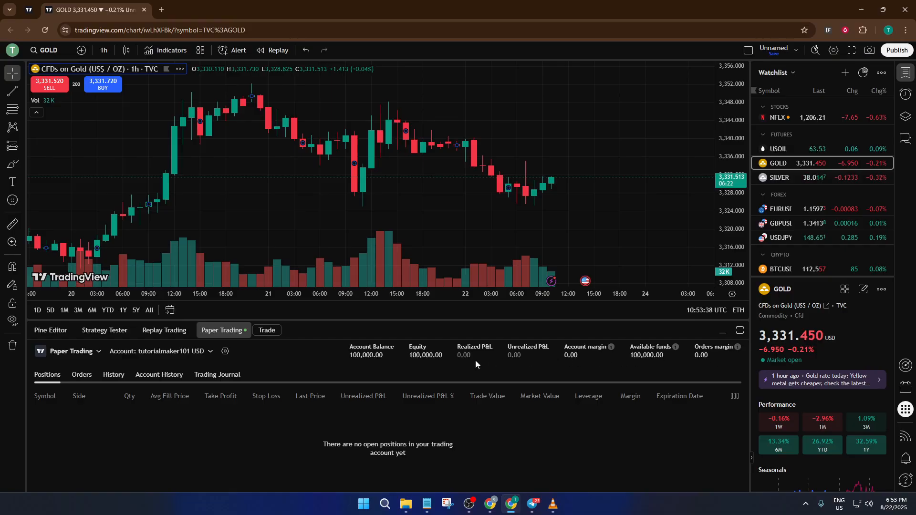
pyautogui.moveTo(379, 369)
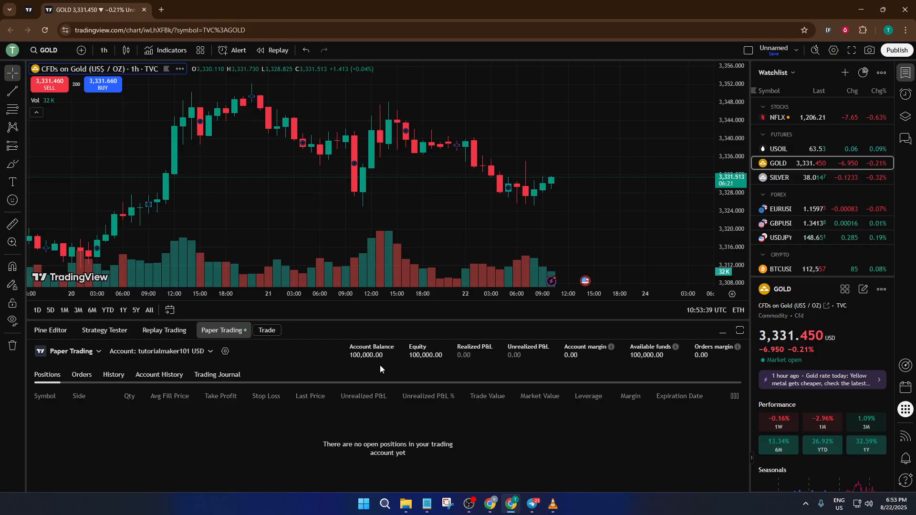
pyautogui.moveTo(630, 362)
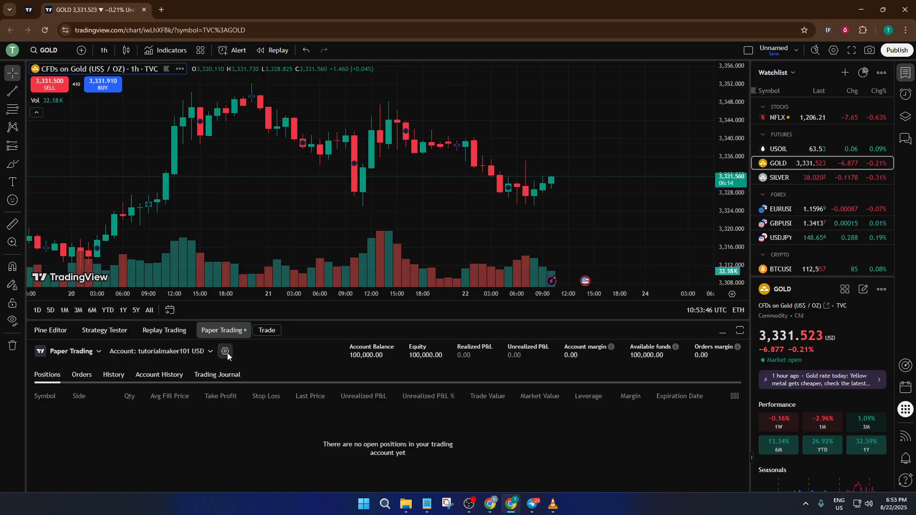
pyautogui.click(224, 351)
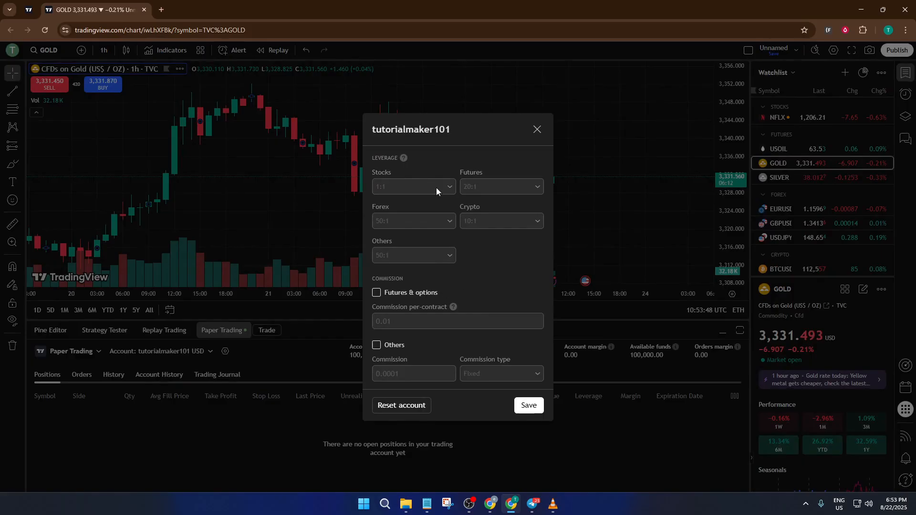
pyautogui.moveTo(447, 235)
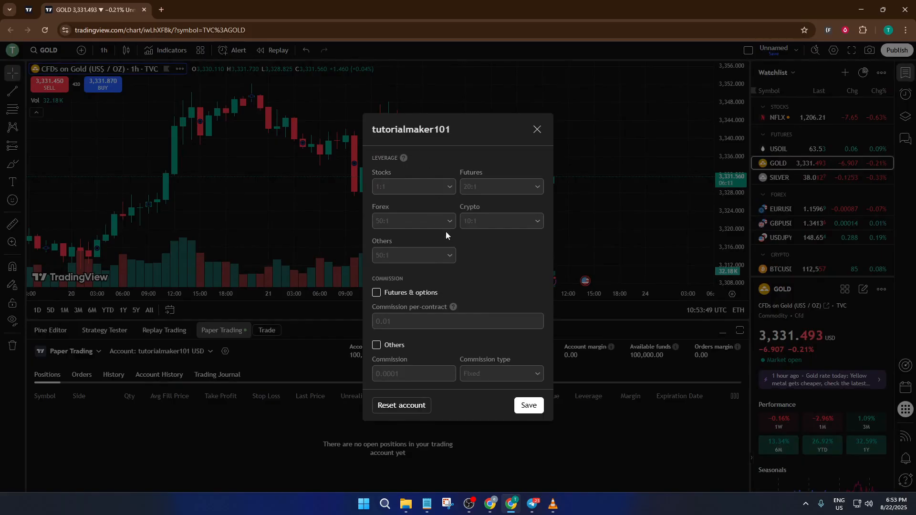
pyautogui.moveTo(454, 349)
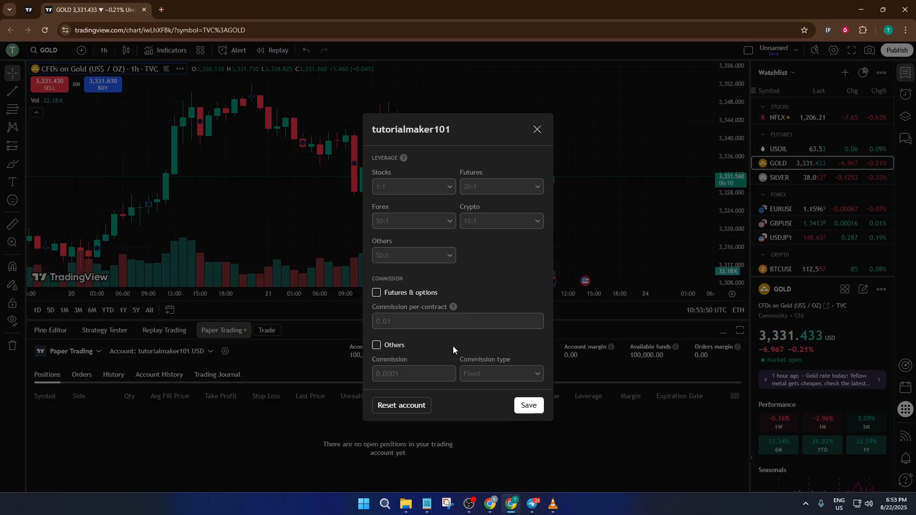
pyautogui.moveTo(412, 321)
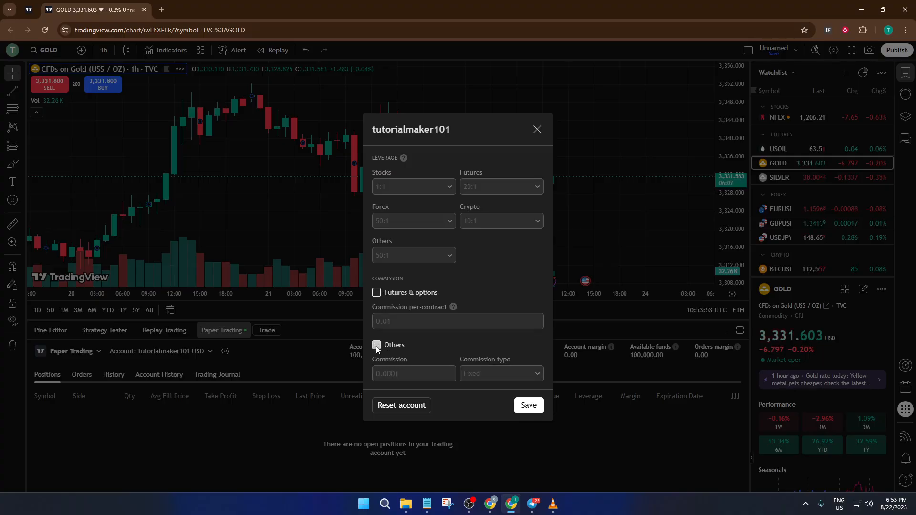
pyautogui.click(377, 344)
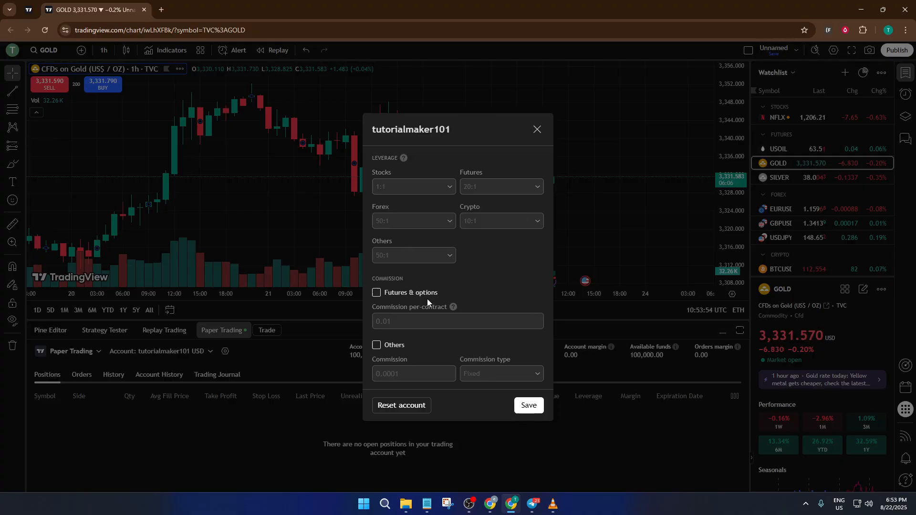
pyautogui.click(528, 405)
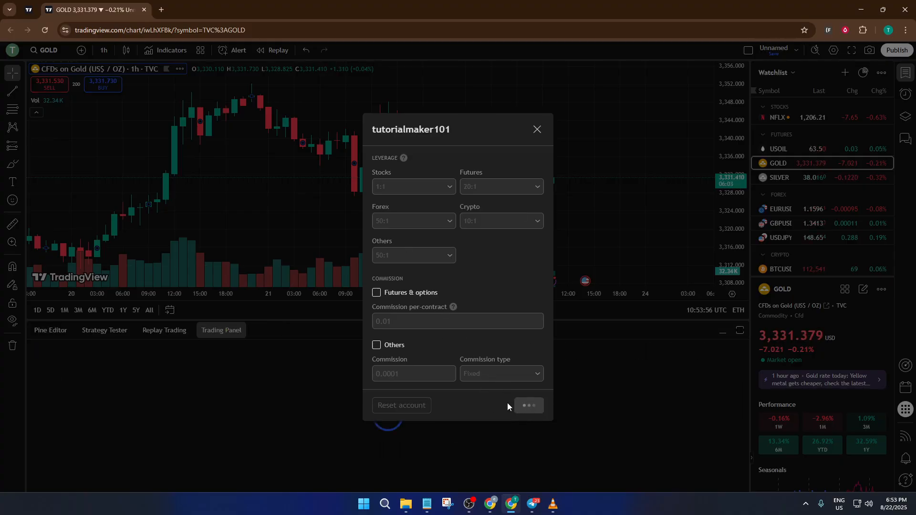
pyautogui.click(535, 130)
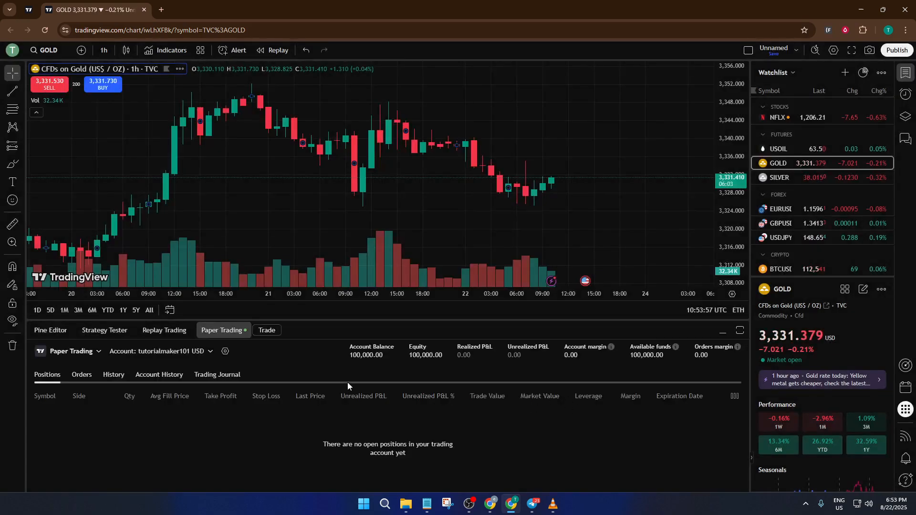
pyautogui.click(161, 351)
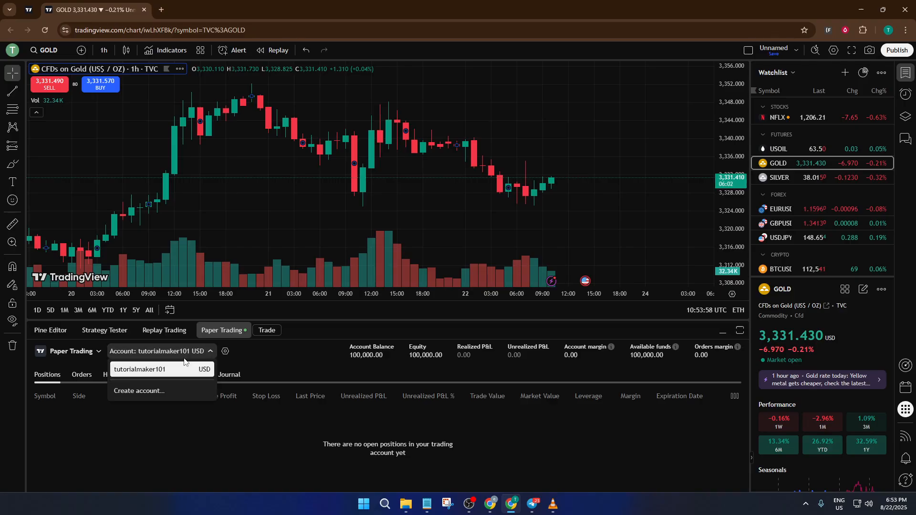
pyautogui.click(313, 362)
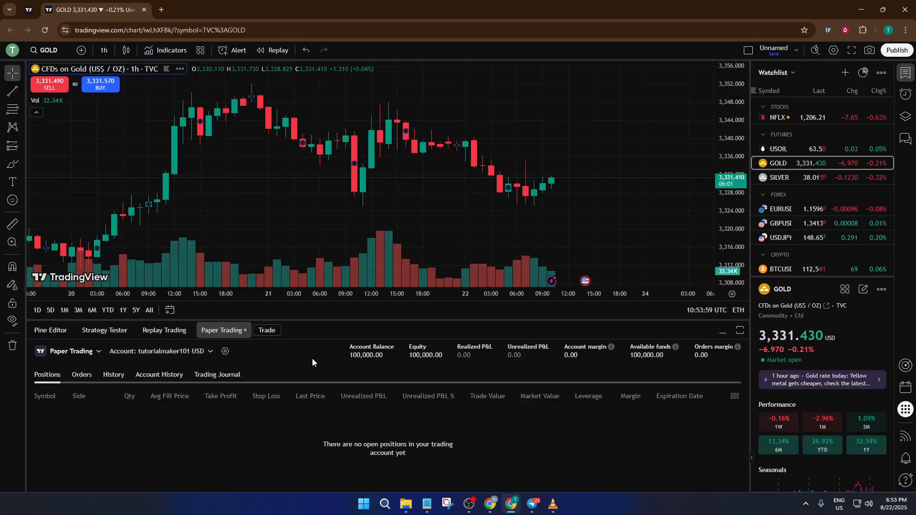